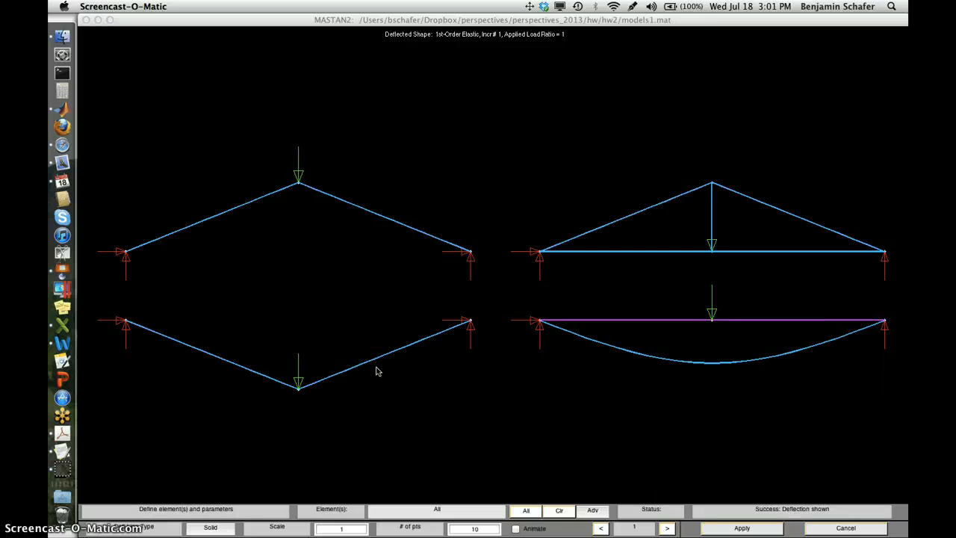
{"action": "mouse_move", "coordinate": [310, 210]}
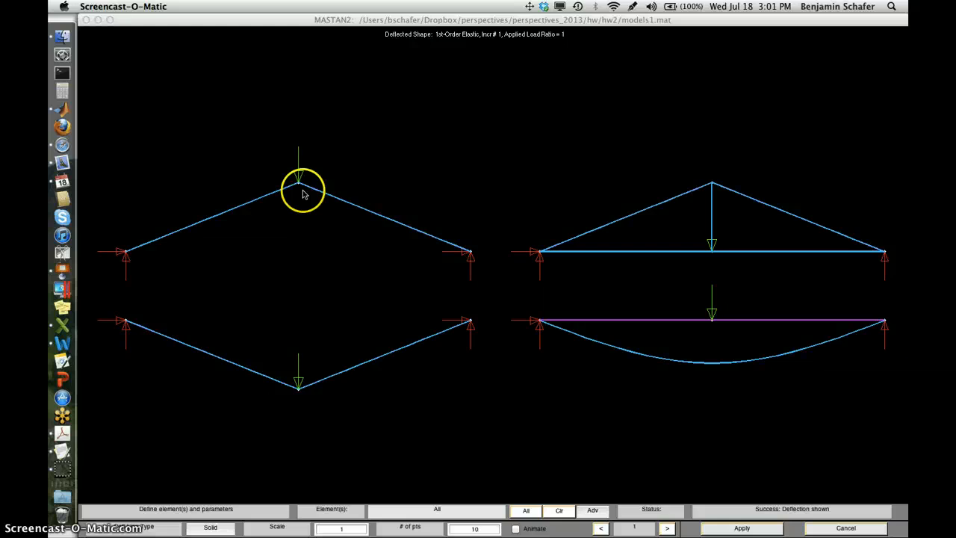
{"action": "mouse_move", "coordinate": [549, 251]}
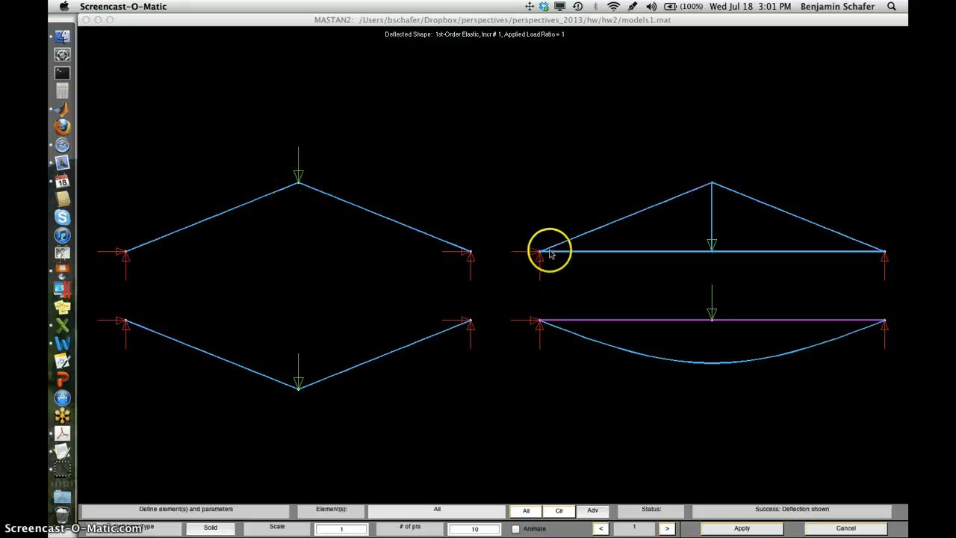
{"action": "mouse_move", "coordinate": [747, 301]}
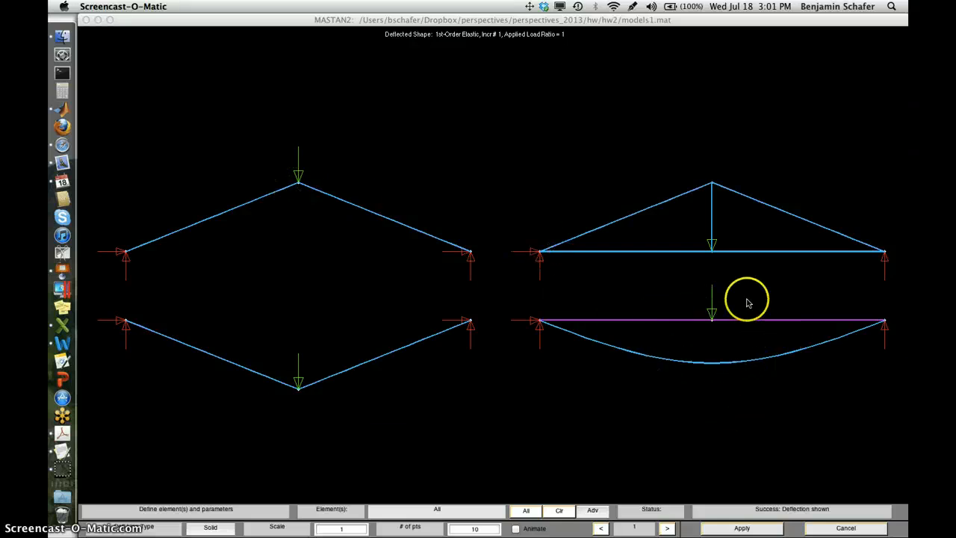
{"action": "mouse_move", "coordinate": [780, 336]}
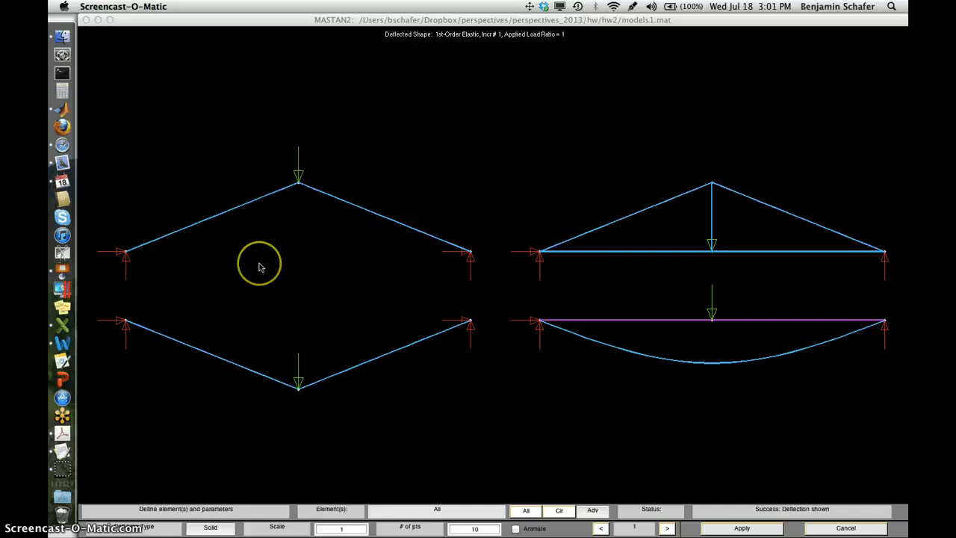
{"action": "mouse_move", "coordinate": [181, 256]}
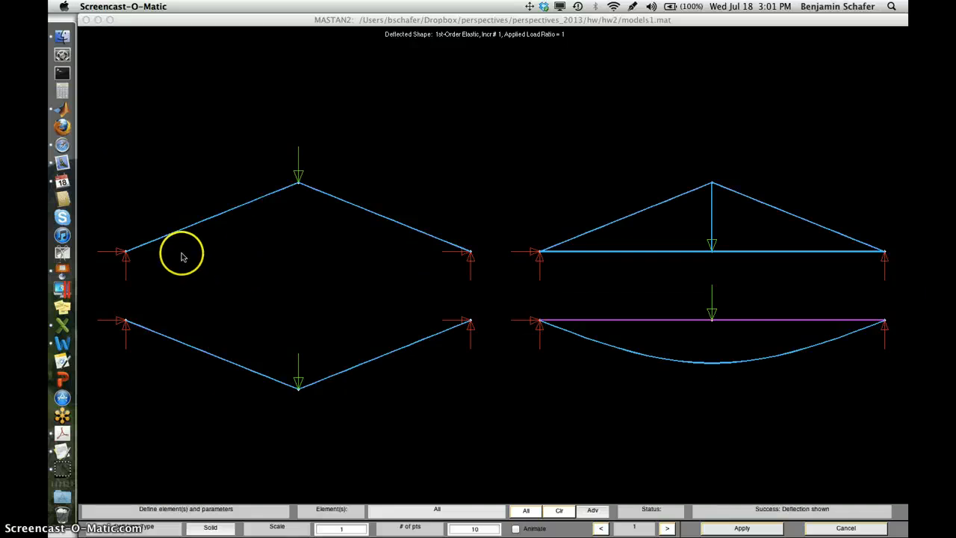
{"action": "mouse_move", "coordinate": [581, 277]}
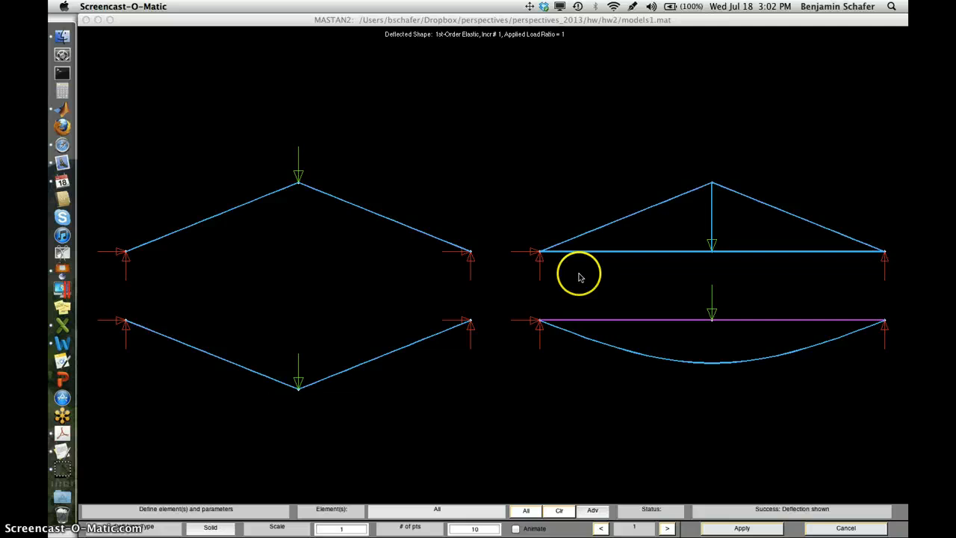
{"action": "mouse_move", "coordinate": [613, 348]}
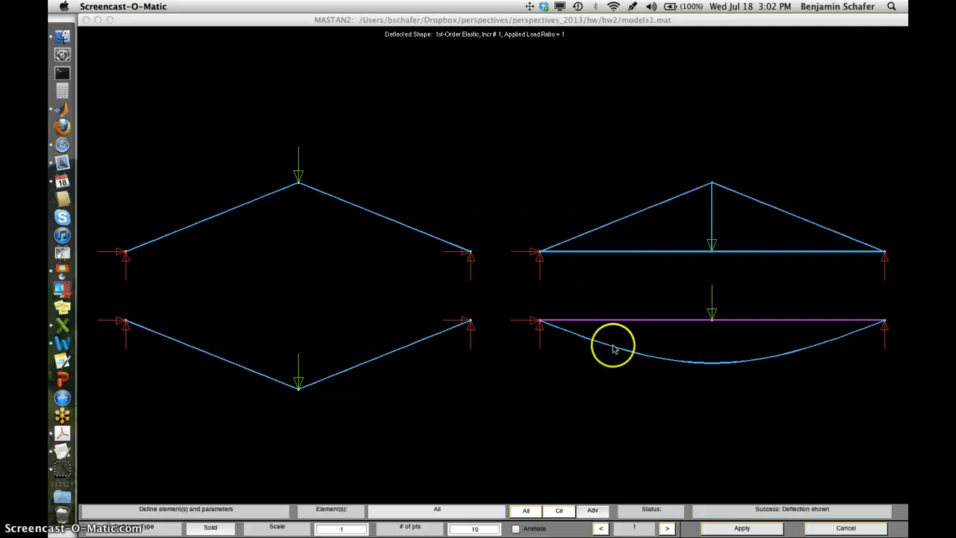
{"action": "mouse_move", "coordinate": [571, 270]}
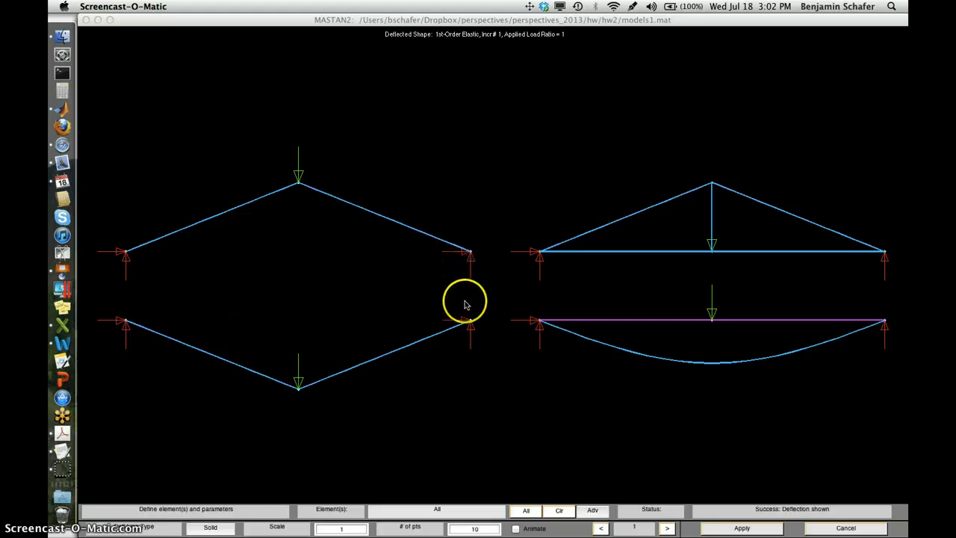
{"action": "mouse_move", "coordinate": [866, 279]}
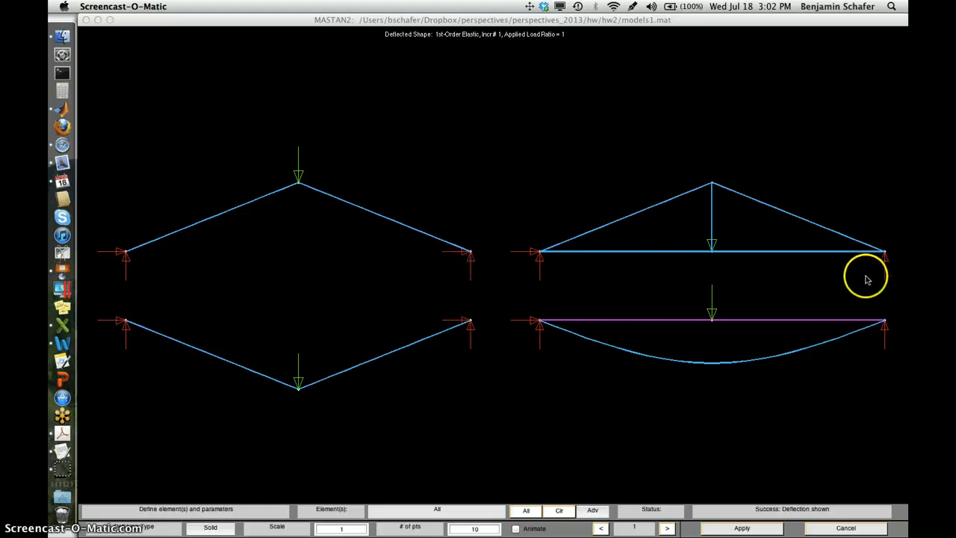
{"action": "mouse_move", "coordinate": [885, 257]}
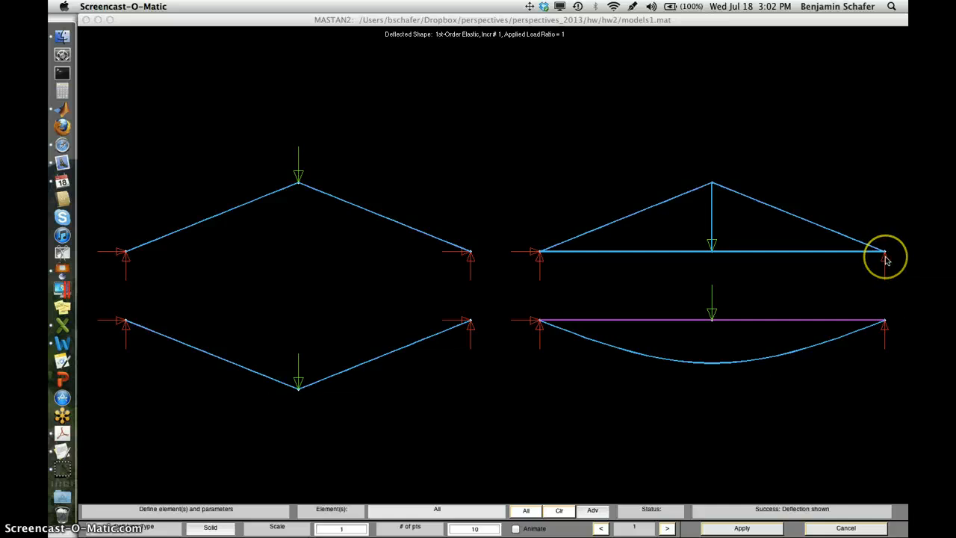
{"action": "mouse_move", "coordinate": [881, 257]}
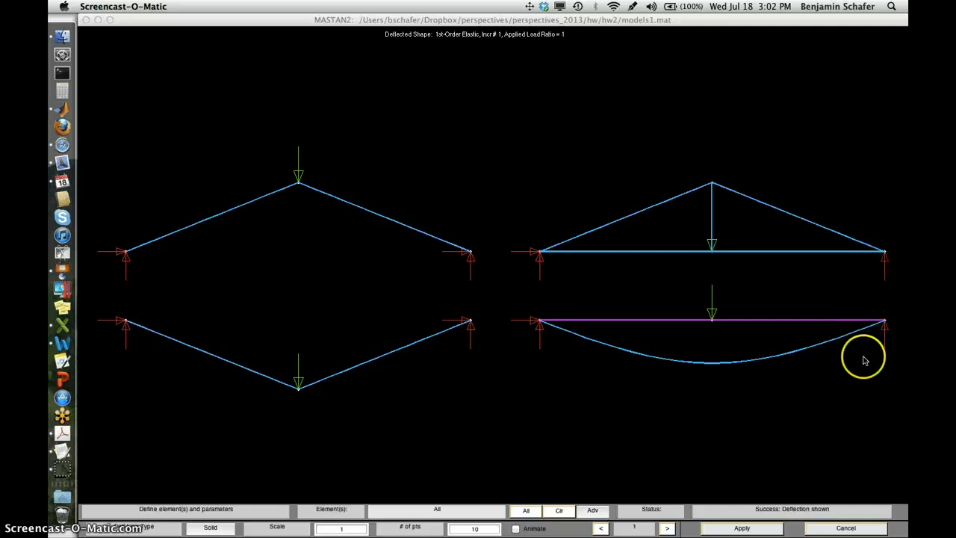
{"action": "mouse_move", "coordinate": [884, 260]}
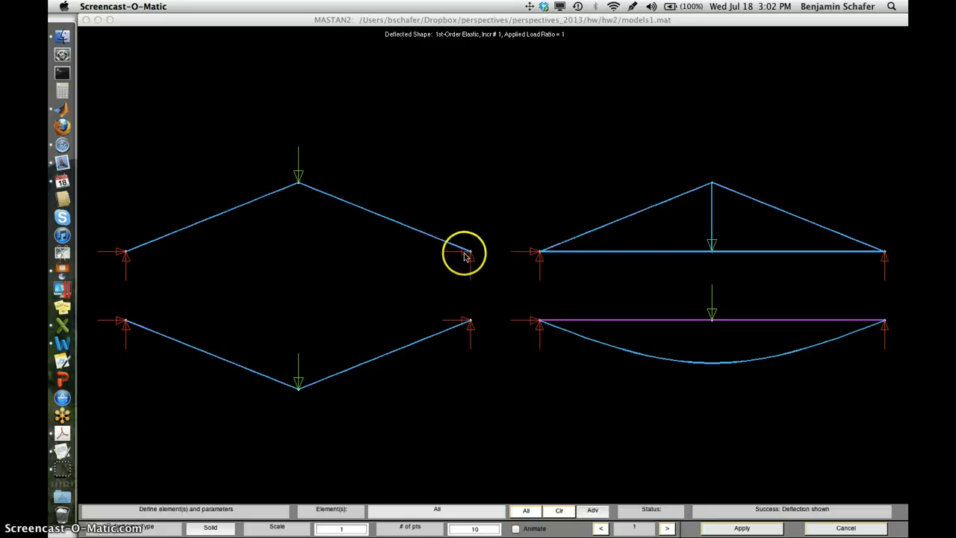
{"action": "mouse_move", "coordinate": [474, 262]}
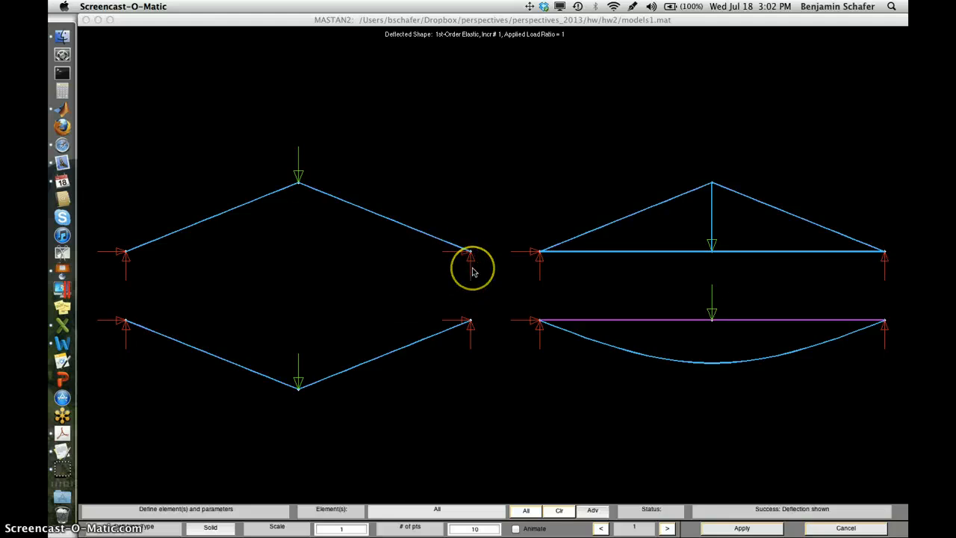
{"action": "mouse_move", "coordinate": [450, 256]}
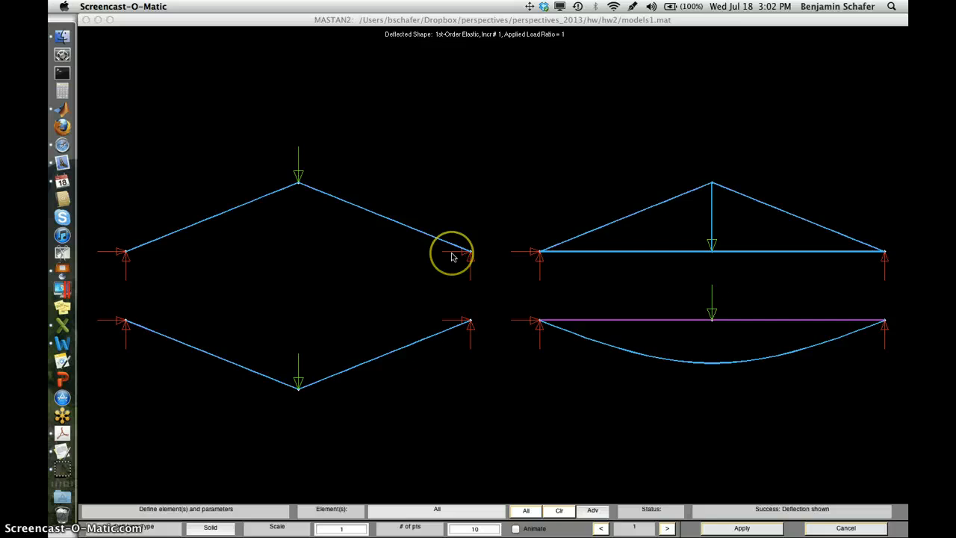
{"action": "mouse_move", "coordinate": [687, 278]}
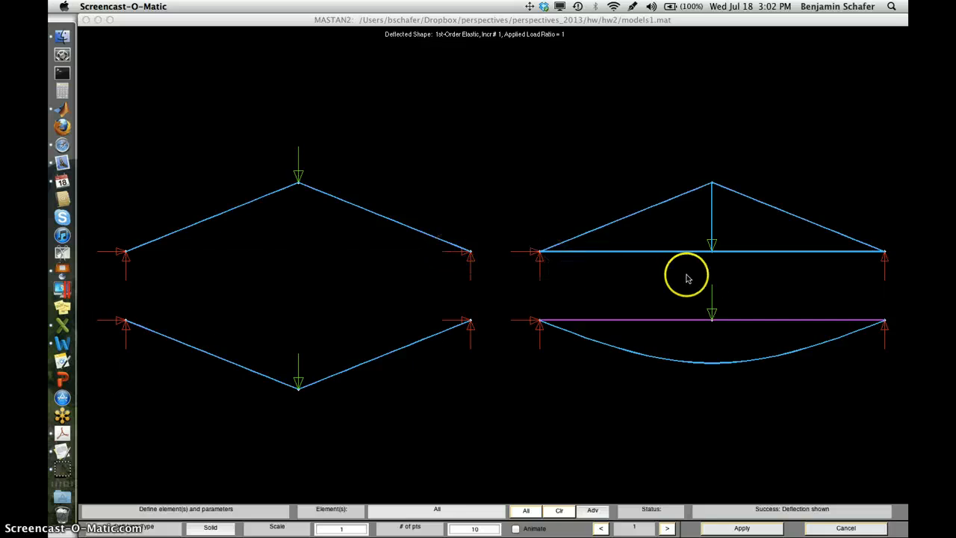
{"action": "mouse_move", "coordinate": [526, 265]}
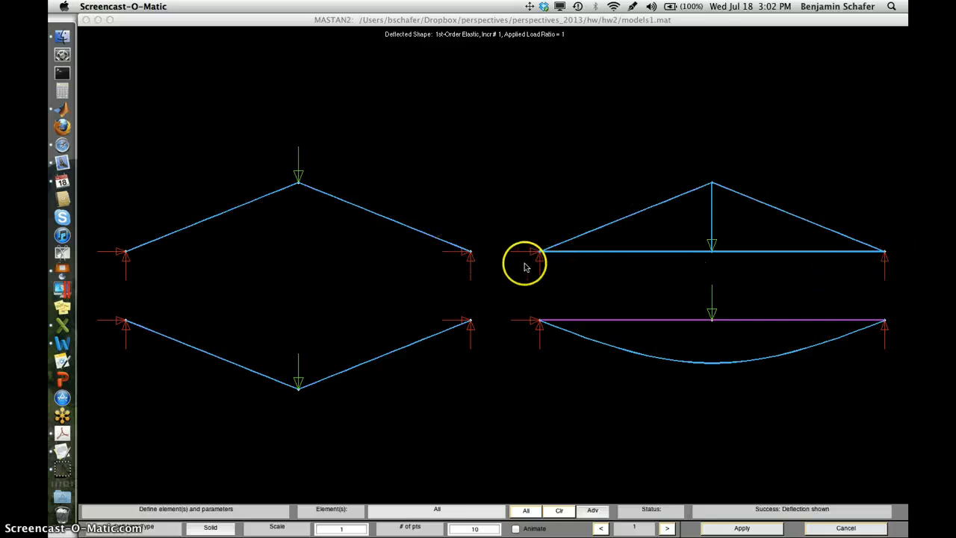
{"action": "mouse_move", "coordinate": [463, 274]}
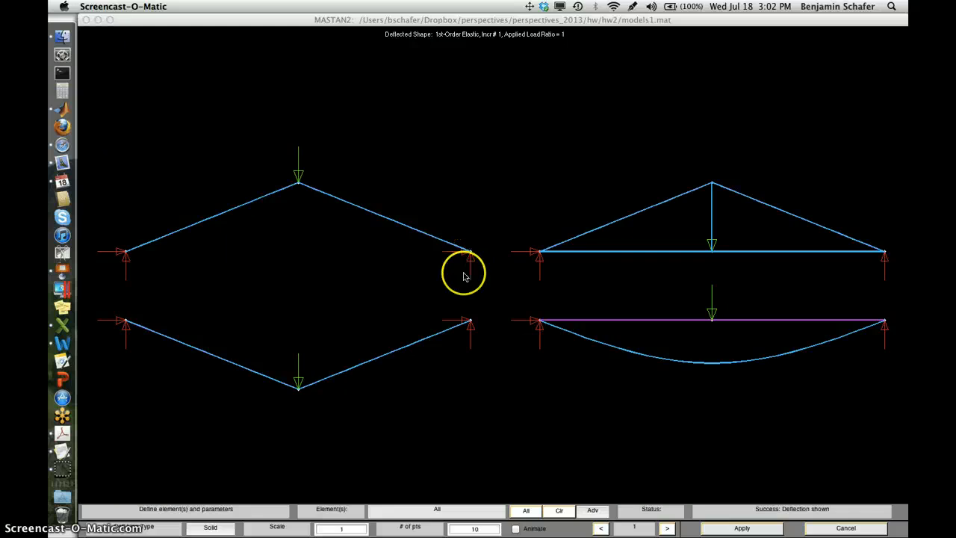
{"action": "mouse_move", "coordinate": [448, 276]}
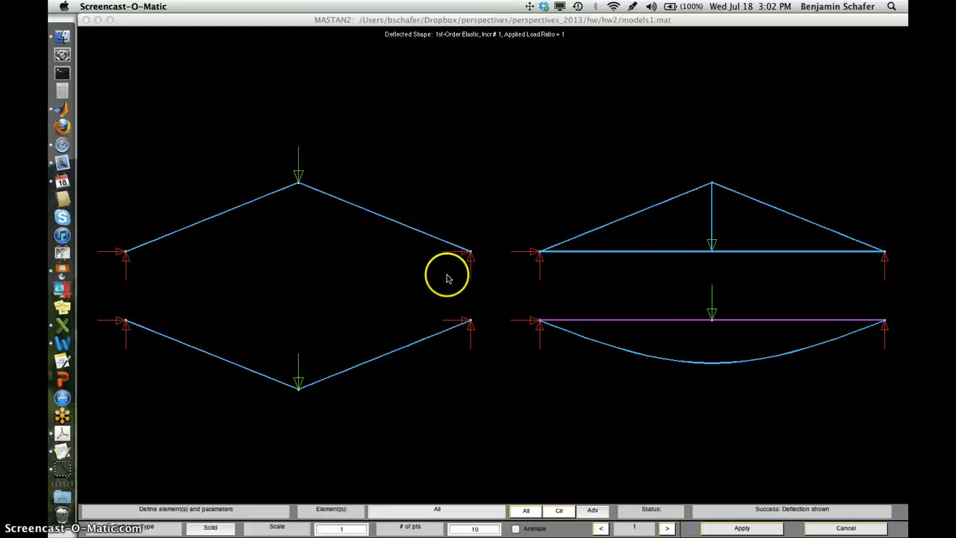
{"action": "mouse_move", "coordinate": [461, 258]}
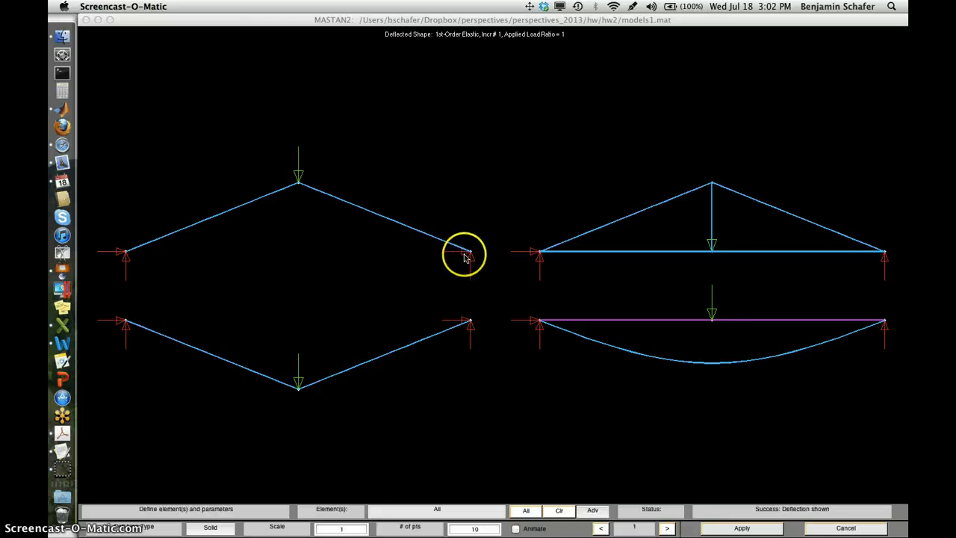
{"action": "mouse_move", "coordinate": [470, 262]}
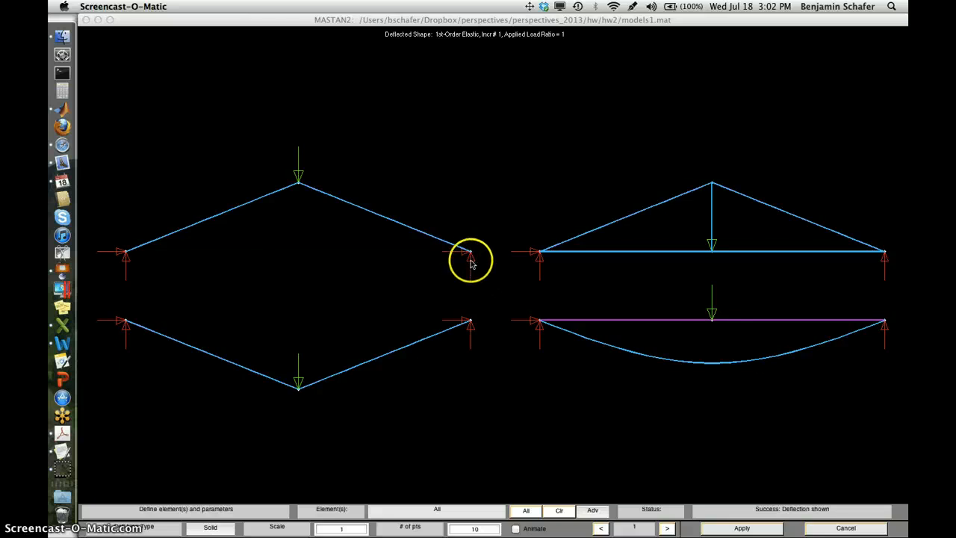
{"action": "mouse_move", "coordinate": [159, 20]}
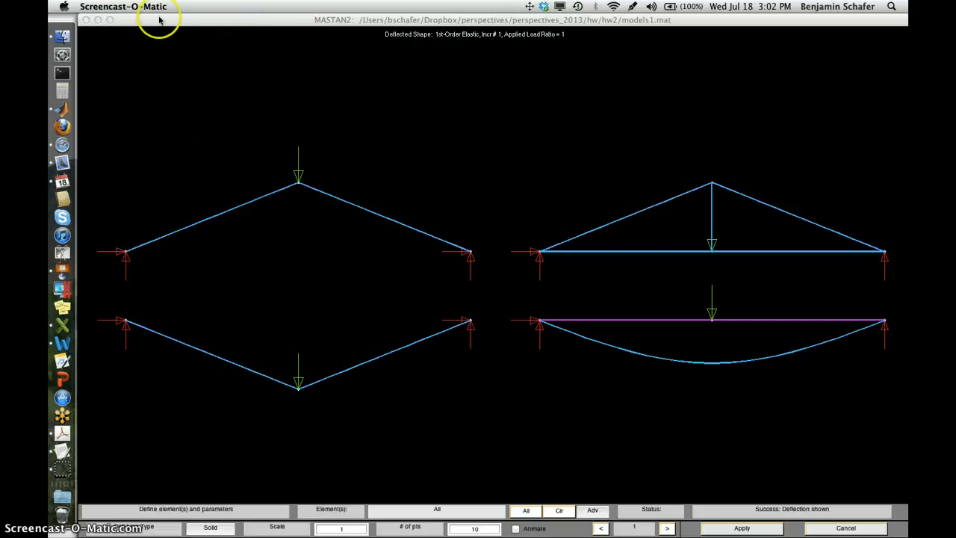
Step: Restrain node 3 of the arch in Y-displacement only, making it a roller
{"action": "left_click", "coordinate": [342, 7]}
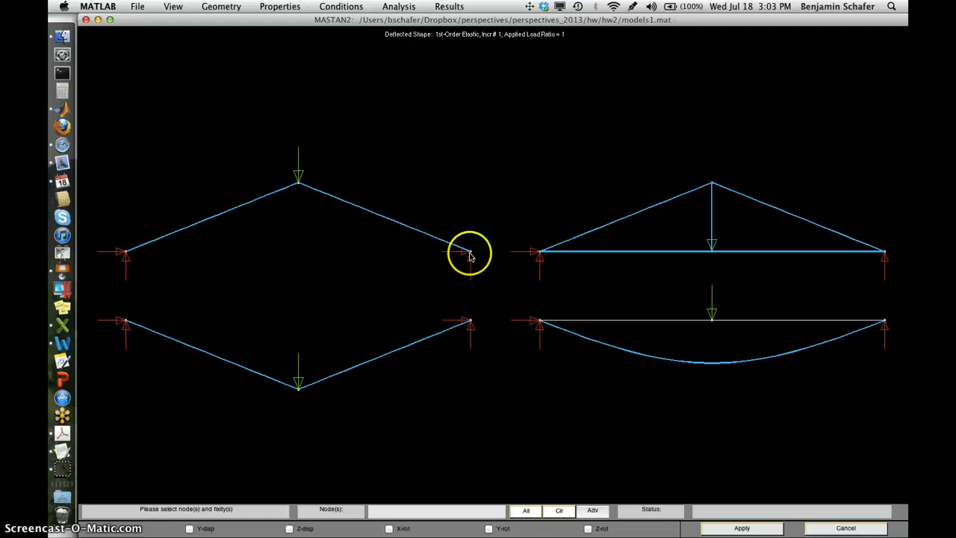
{"action": "left_click", "coordinate": [469, 254]}
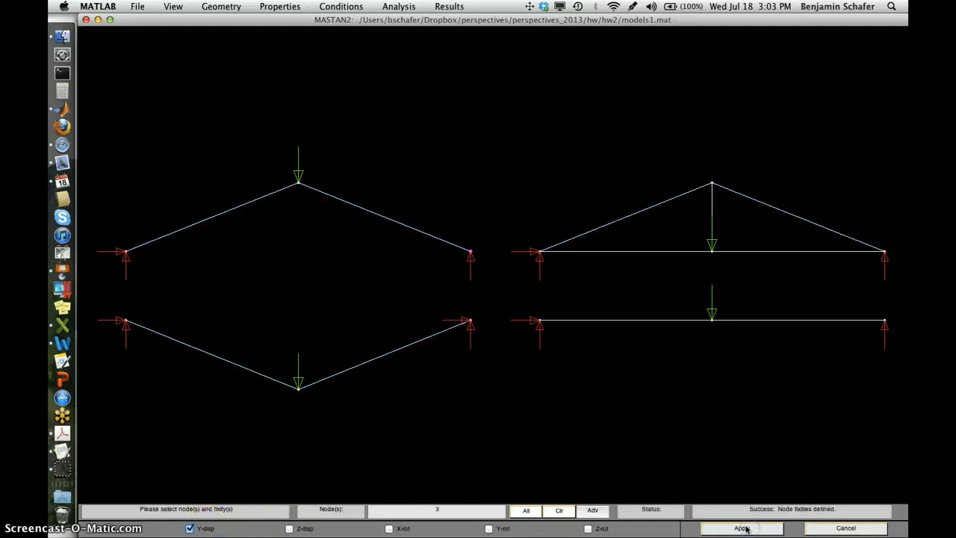
{"action": "left_click", "coordinate": [398, 6]}
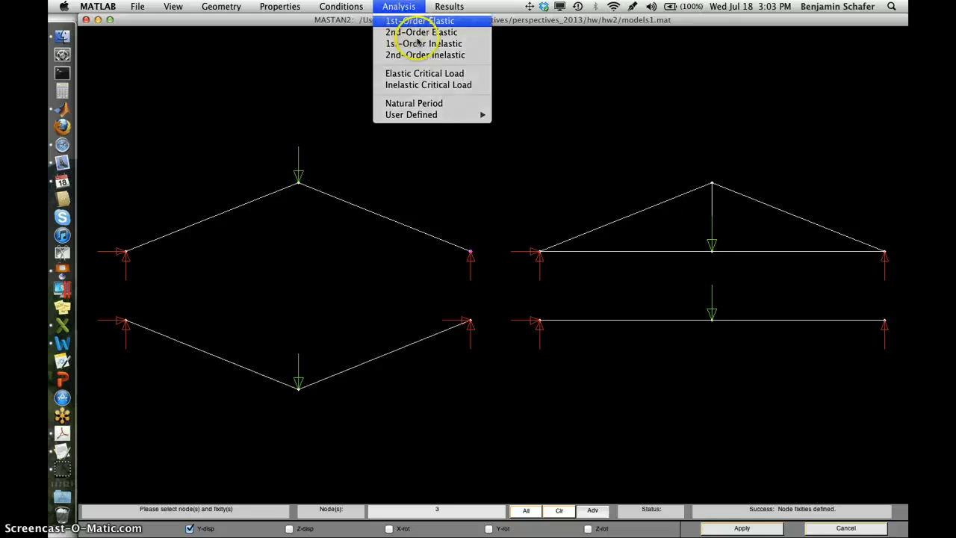
Step: Run a 1st-order elastic analysis and display deflected shapes showing the roller arch flattening
{"action": "left_click", "coordinate": [420, 21]}
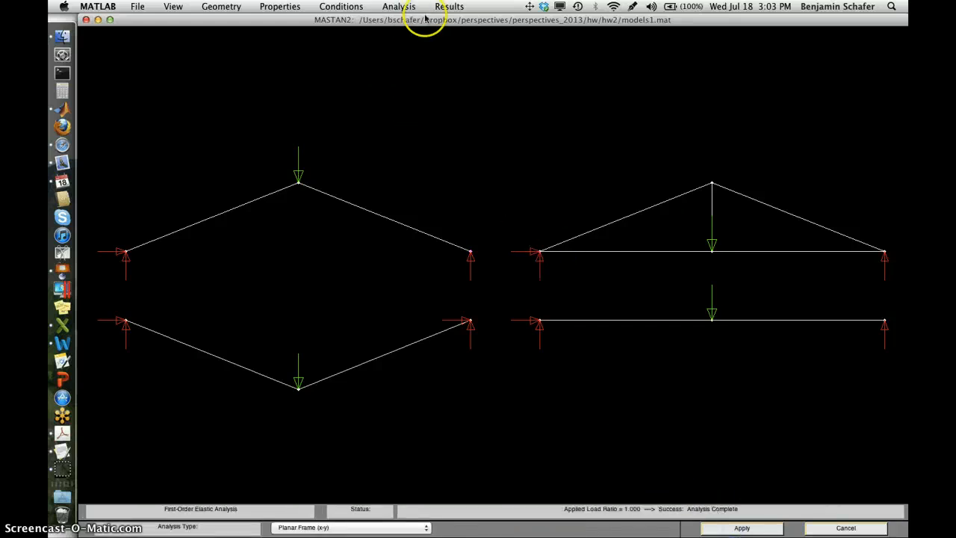
{"action": "left_click", "coordinate": [448, 6]}
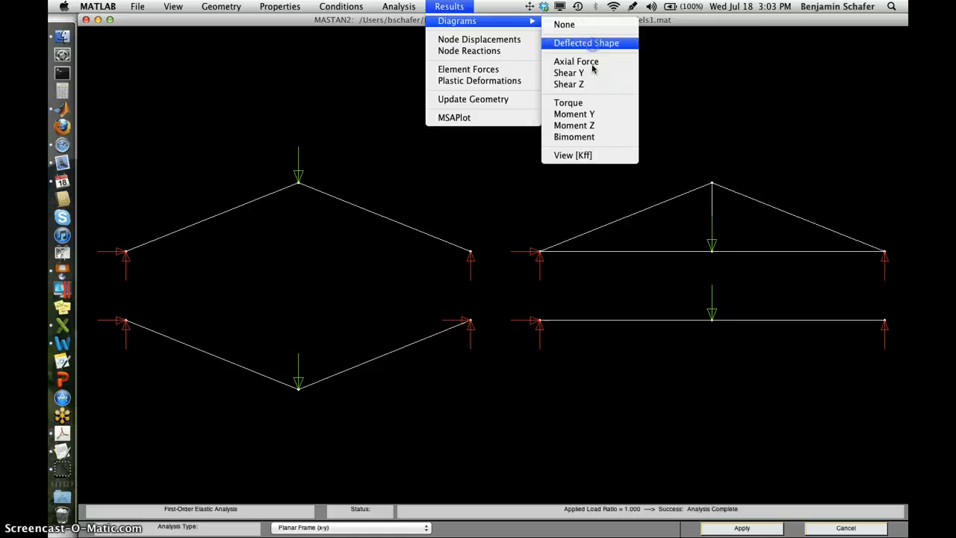
{"action": "left_click", "coordinate": [586, 42]}
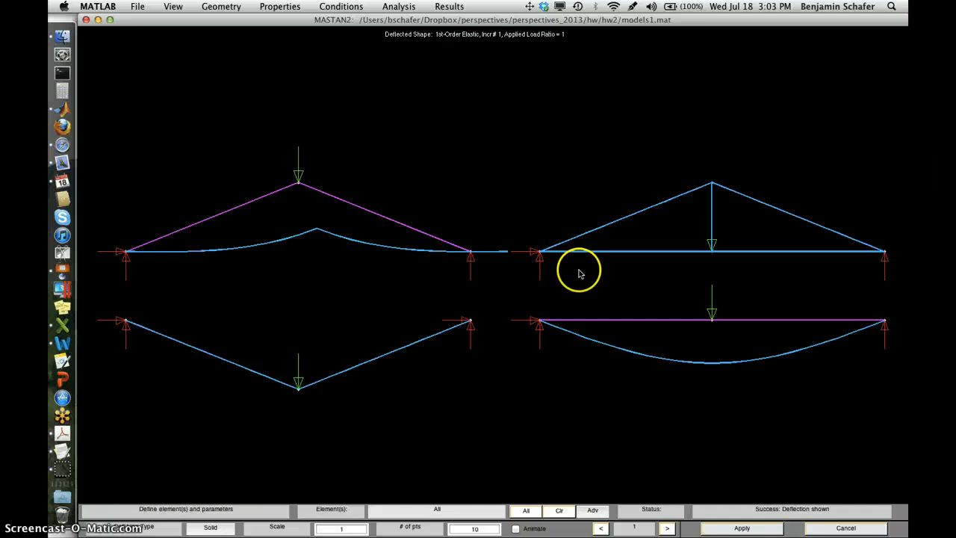
{"action": "left_click", "coordinate": [341, 528]}
{"action": "type", "text": ".1"}
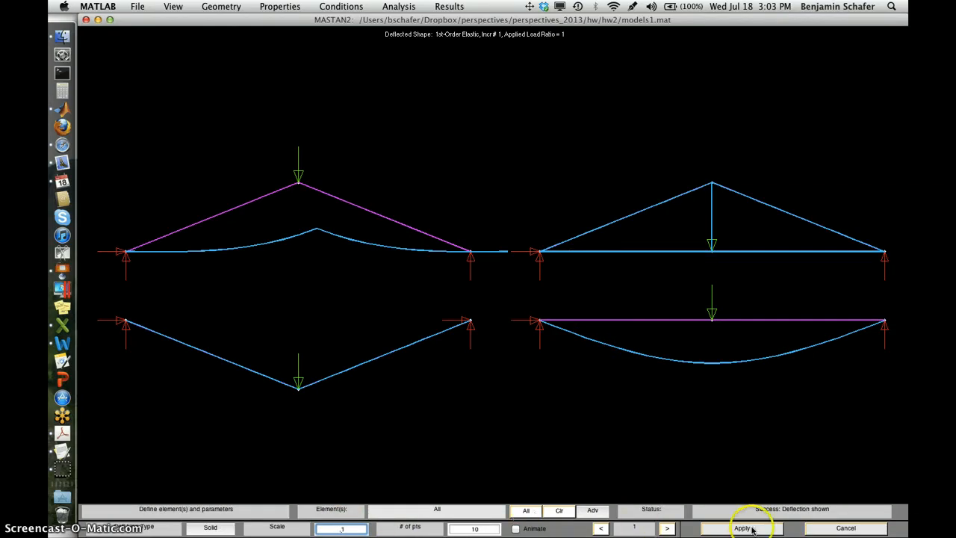
{"action": "left_click", "coordinate": [741, 528]}
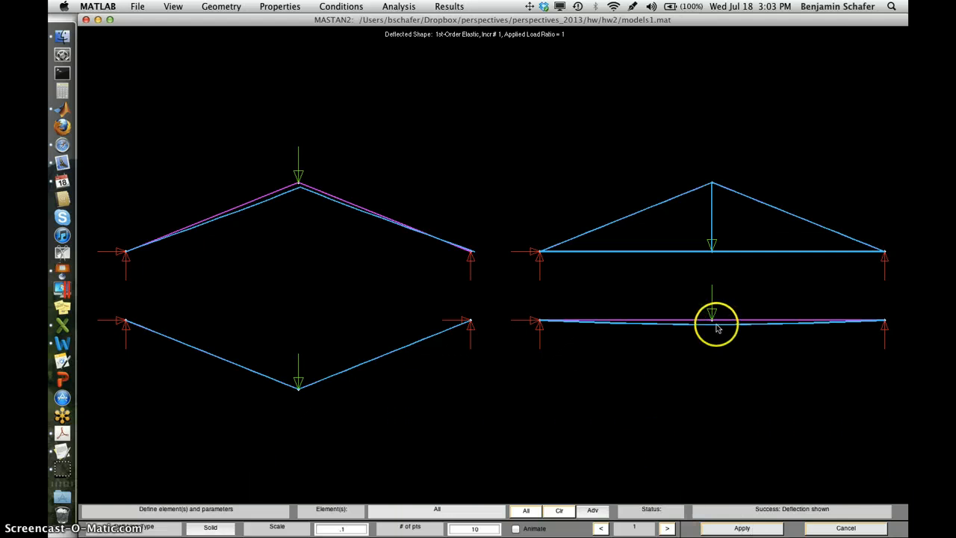
{"action": "mouse_move", "coordinate": [300, 202]}
{"action": "type", "text": ".5"}
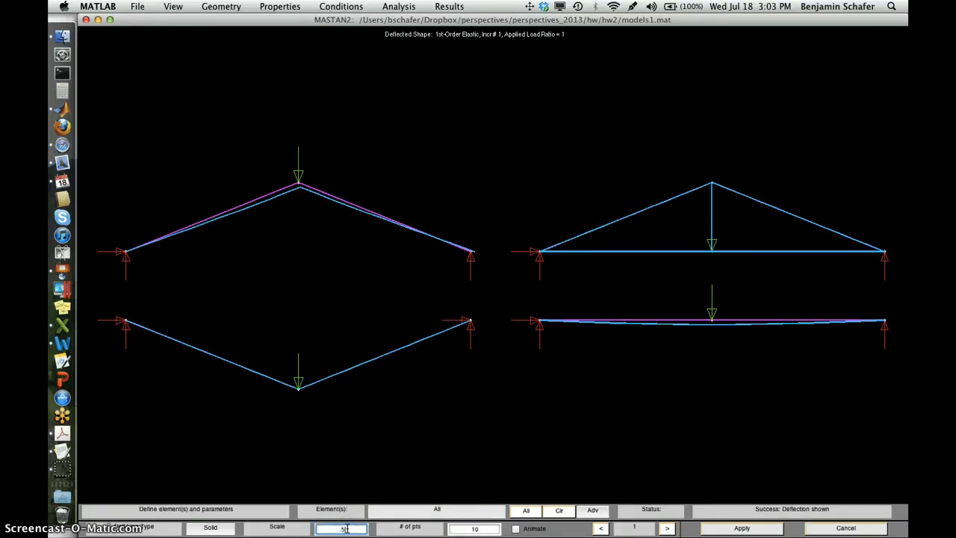
{"action": "left_click", "coordinate": [740, 528]}
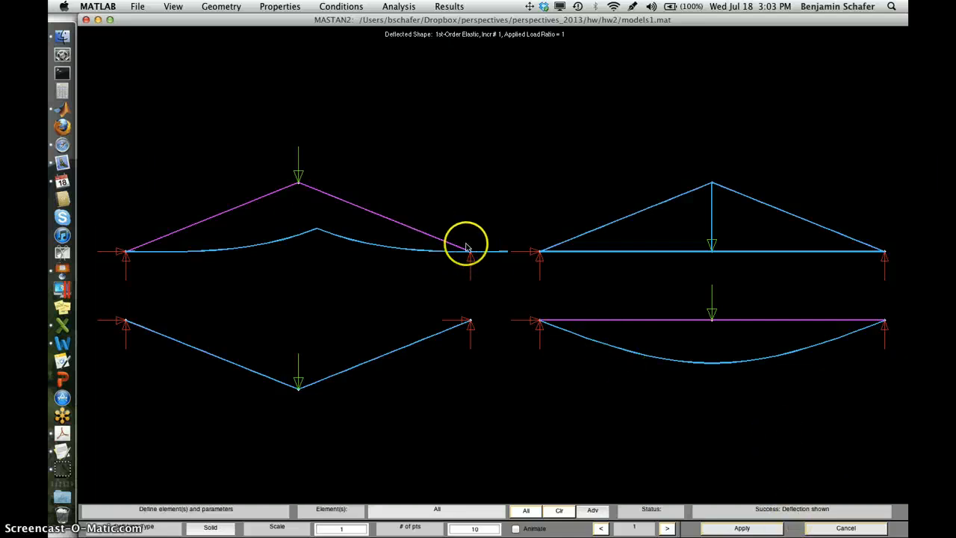
{"action": "mouse_move", "coordinate": [478, 252]}
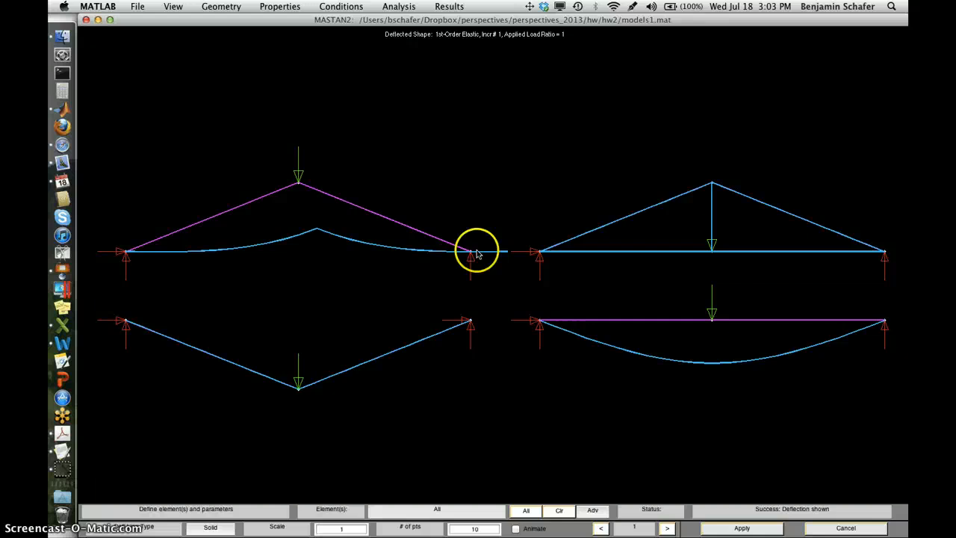
{"action": "mouse_move", "coordinate": [463, 330]}
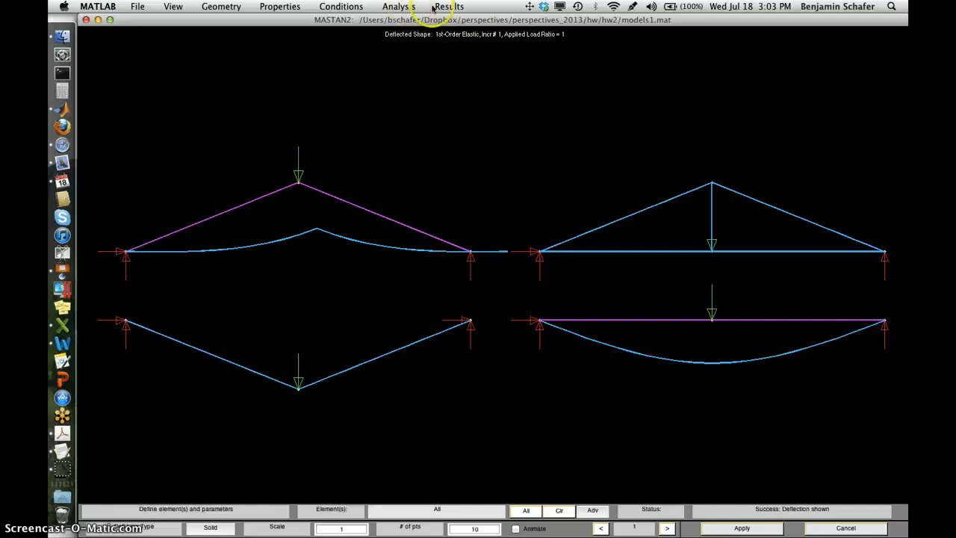
Step: Plot Axial Force diagrams for all four structures, then switch to Moment Z diagrams
{"action": "left_click", "coordinate": [449, 7]}
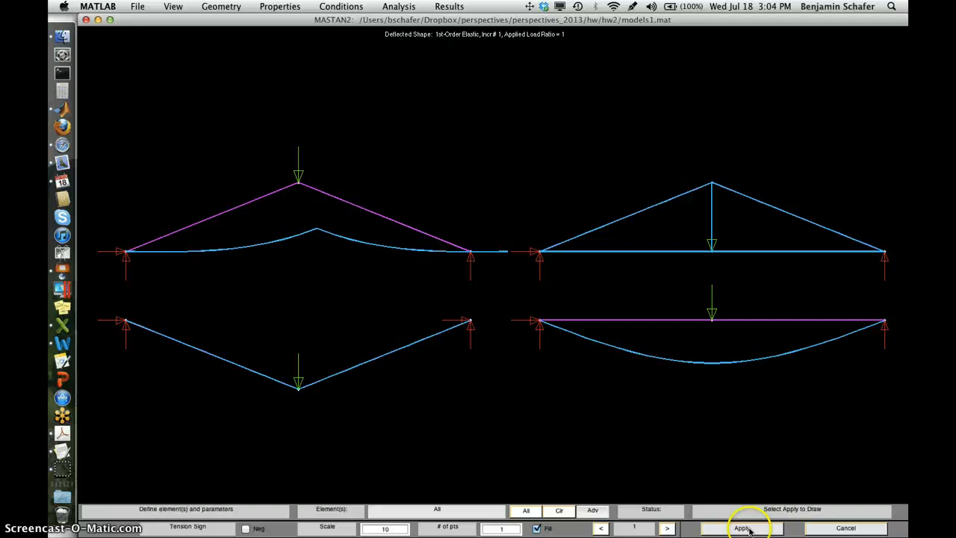
{"action": "left_click", "coordinate": [741, 528]}
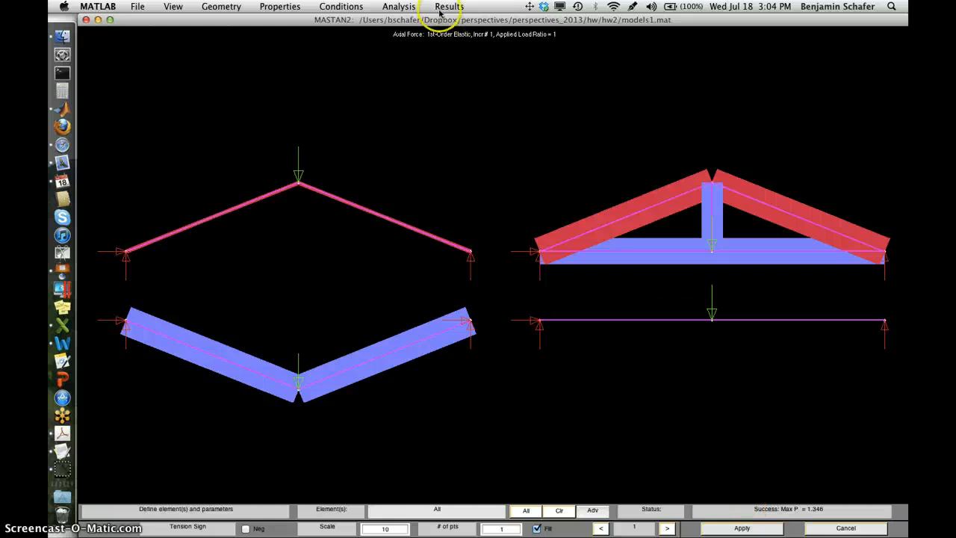
{"action": "left_click", "coordinate": [449, 6]}
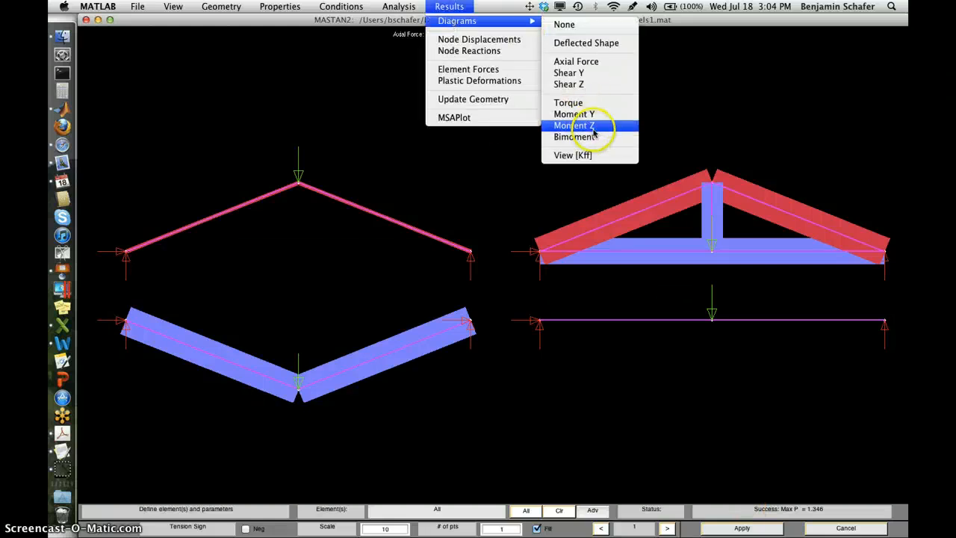
{"action": "left_click", "coordinate": [573, 125]}
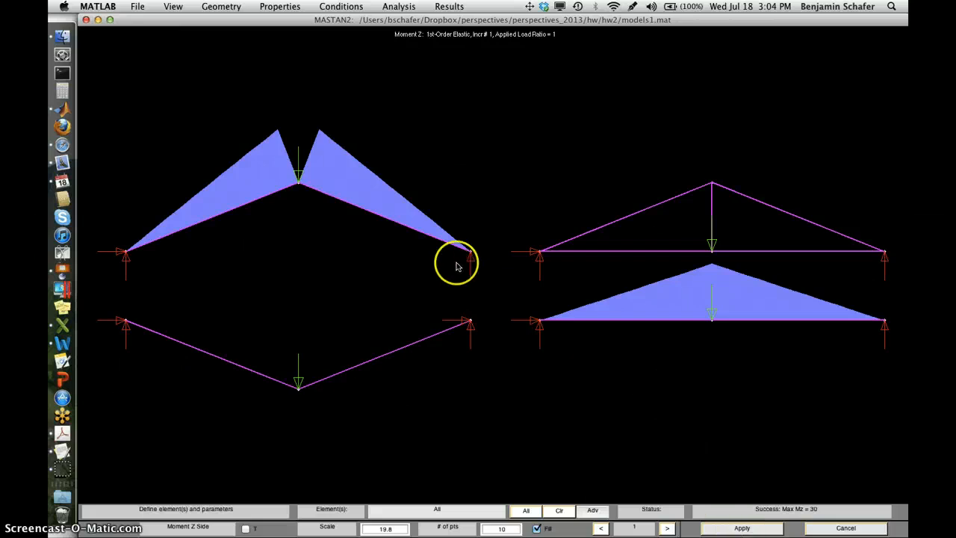
{"action": "mouse_move", "coordinate": [209, 224]}
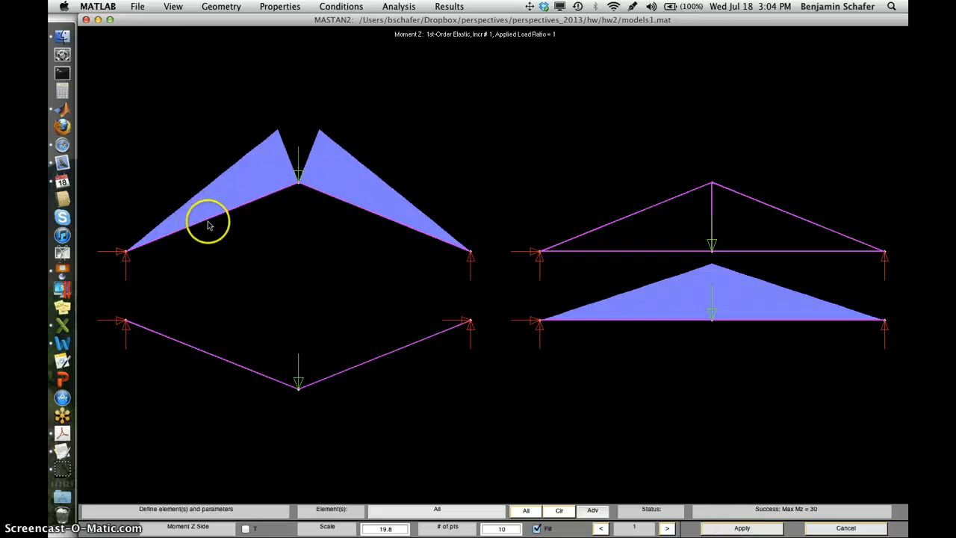
{"action": "mouse_move", "coordinate": [470, 260]}
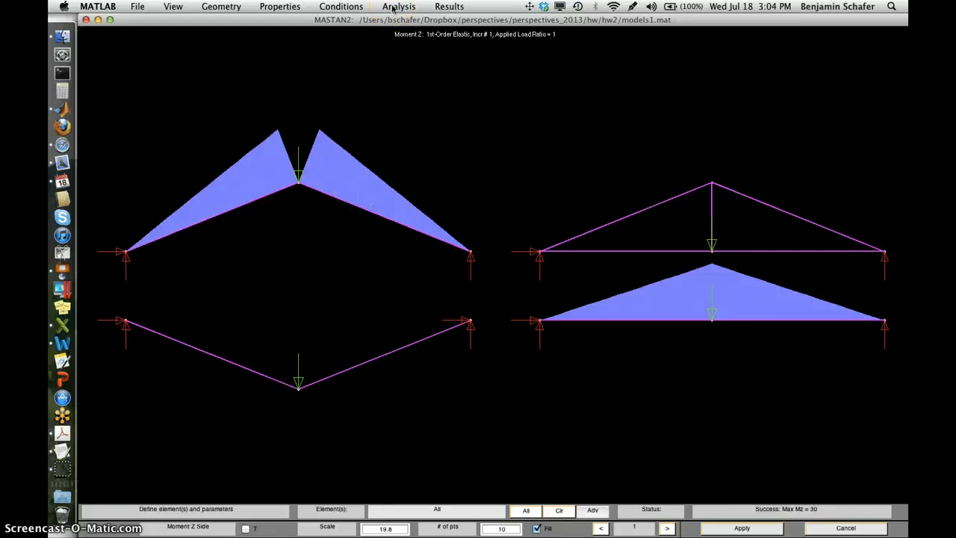
Step: Reapply node 3's support fixity and rerun the first-order elastic analysis
{"action": "left_click", "coordinate": [341, 6]}
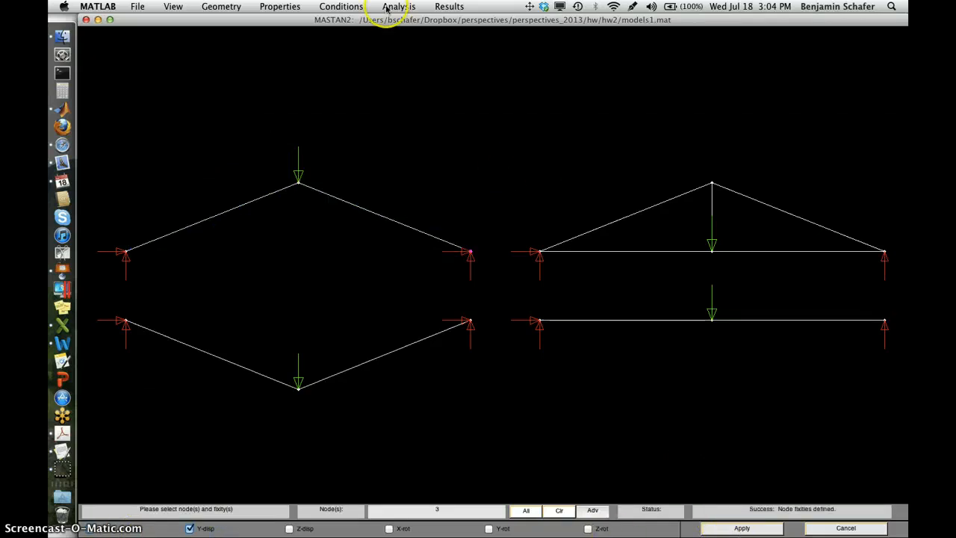
{"action": "left_click", "coordinate": [397, 6]}
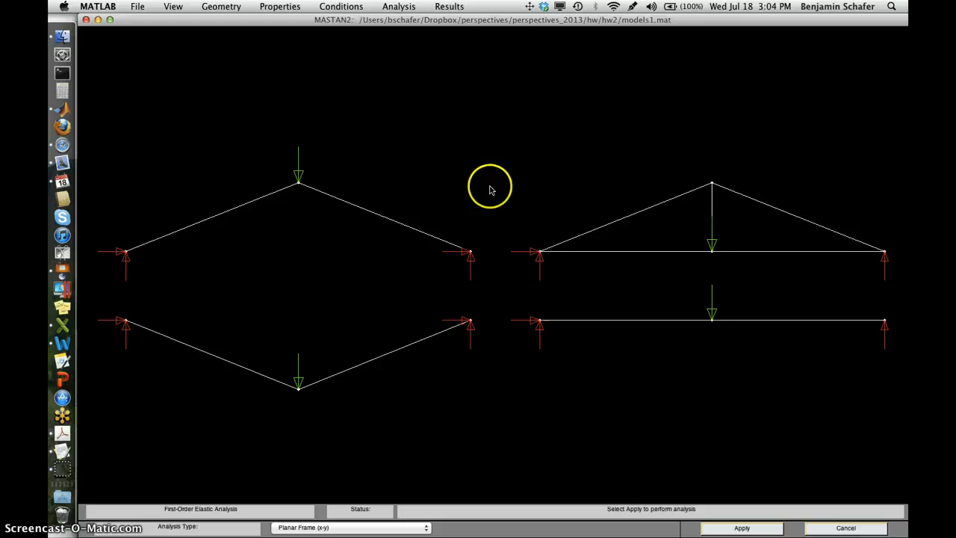
{"action": "left_click", "coordinate": [740, 527]}
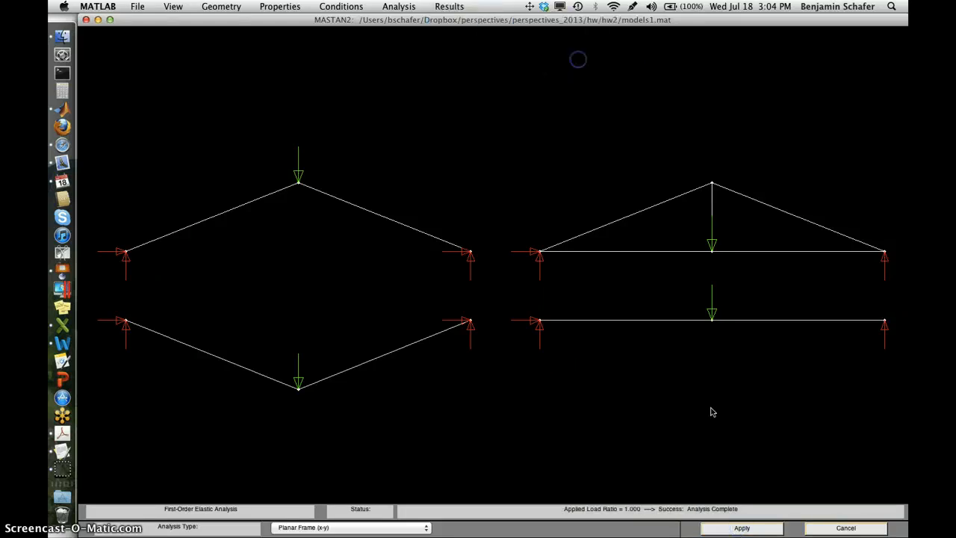
{"action": "left_click", "coordinate": [740, 527]}
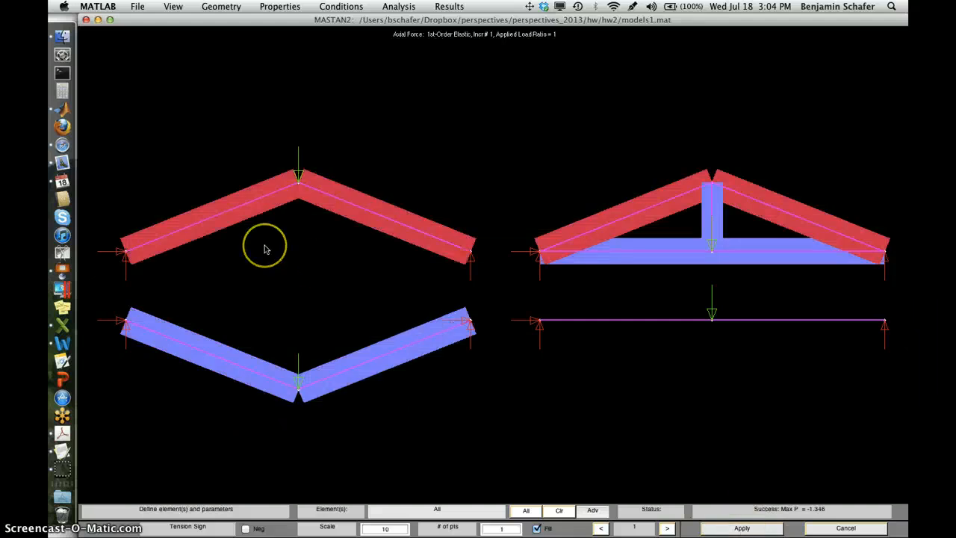
{"action": "mouse_move", "coordinate": [248, 278]}
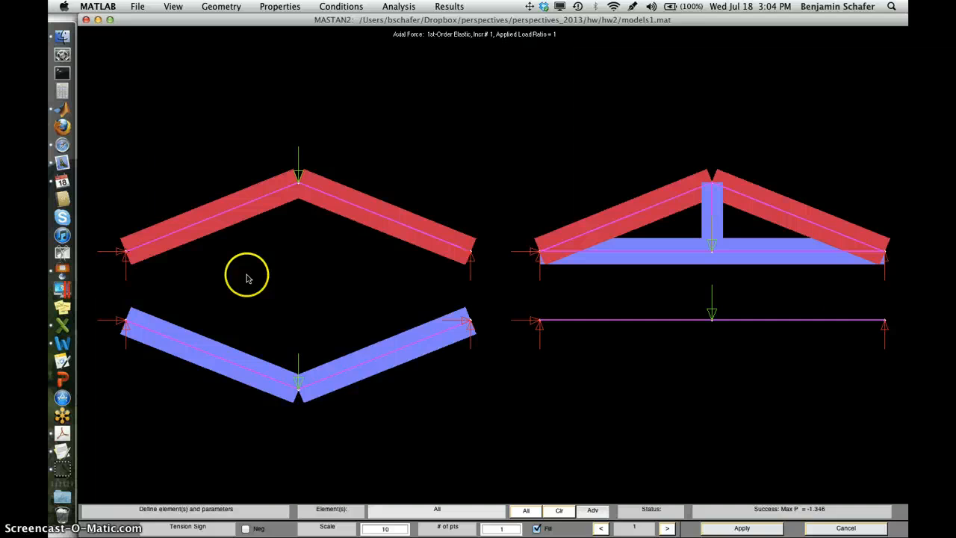
{"action": "mouse_move", "coordinate": [450, 267]}
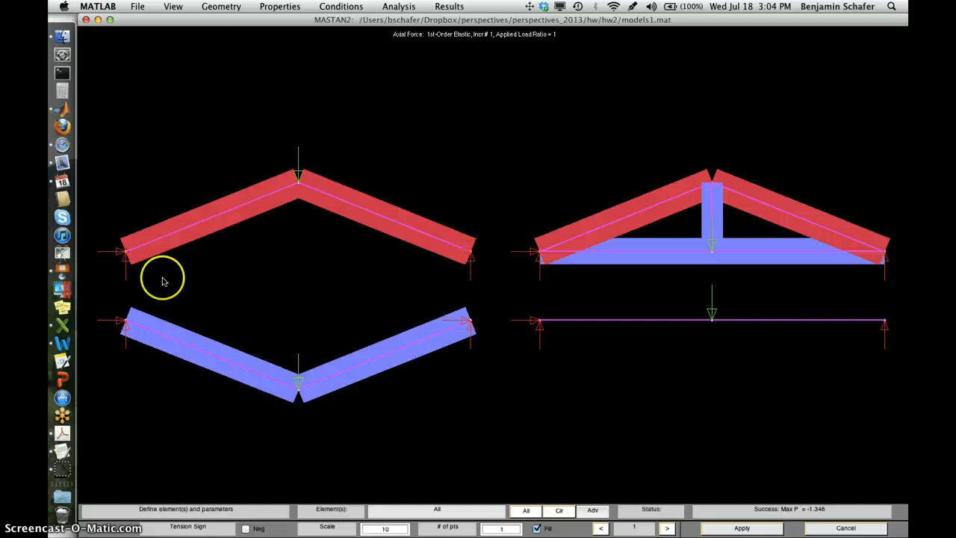
{"action": "mouse_move", "coordinate": [489, 260]}
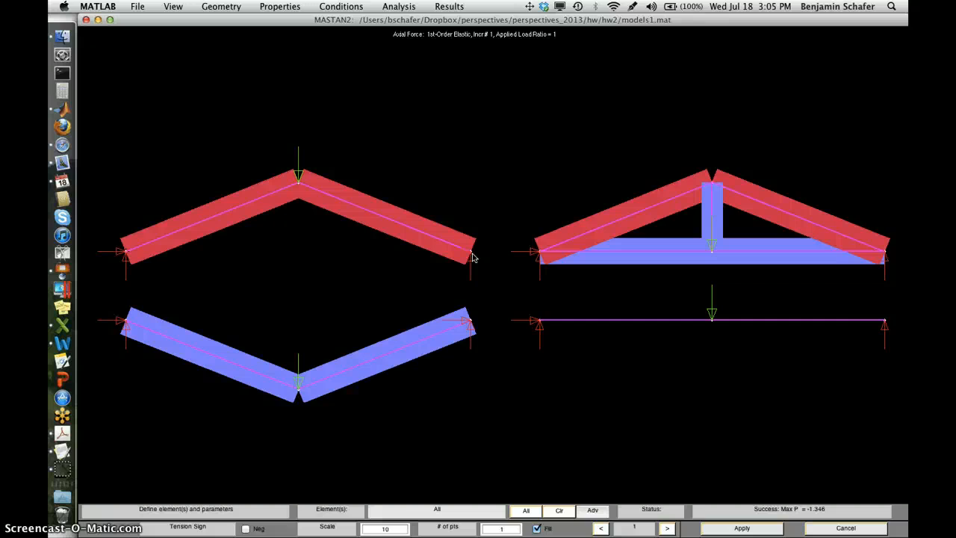
Step: Open the Node Reactions readout from the Results menu
{"action": "left_click", "coordinate": [449, 6]}
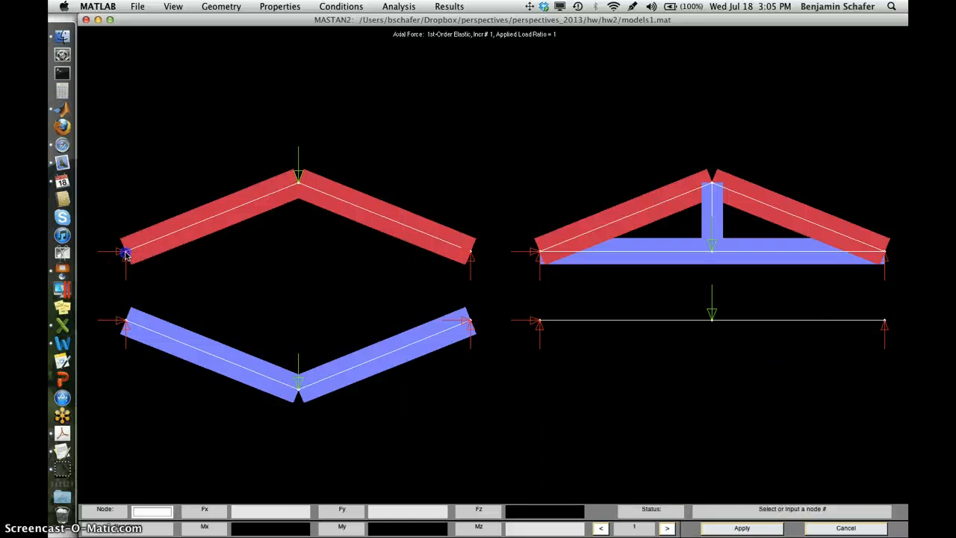
Step: Read arch reactions: node 1 at 1.249 / 0.5, node 3 at -1.249 / 0.5
{"action": "left_click", "coordinate": [125, 253]}
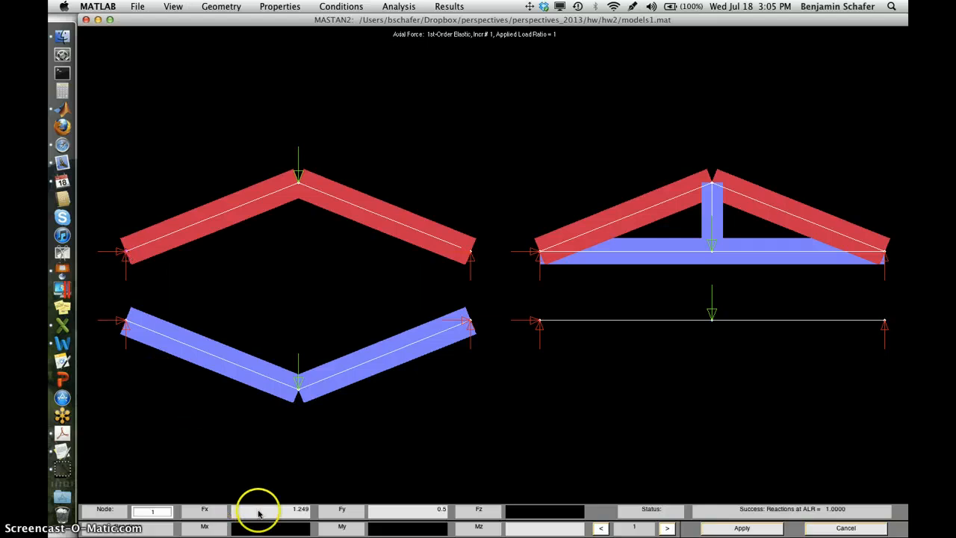
{"action": "mouse_move", "coordinate": [185, 321]}
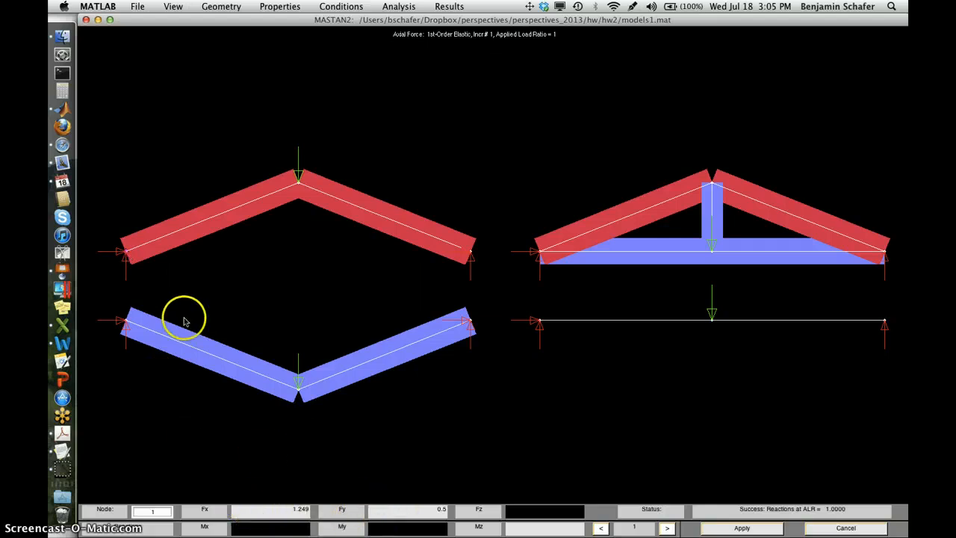
{"action": "mouse_move", "coordinate": [394, 514]}
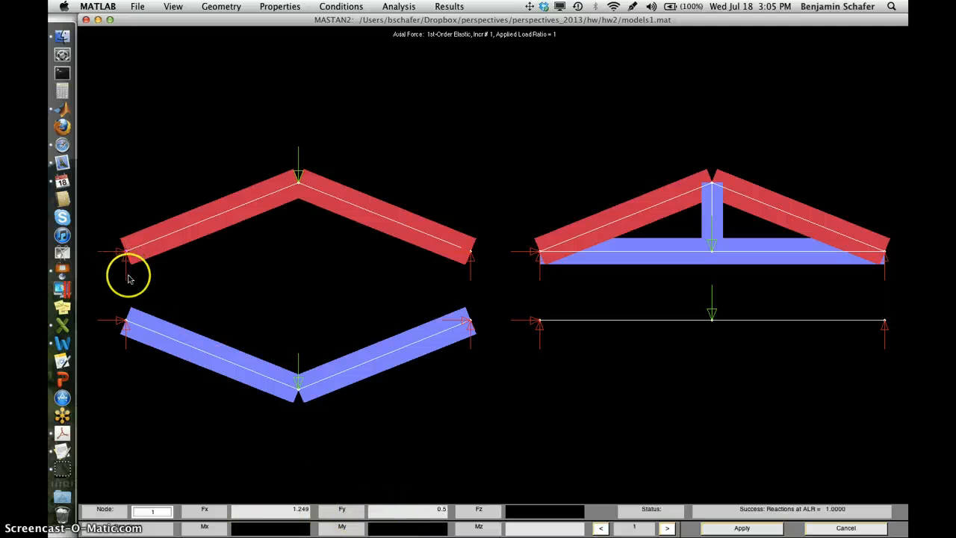
{"action": "mouse_move", "coordinate": [125, 275]}
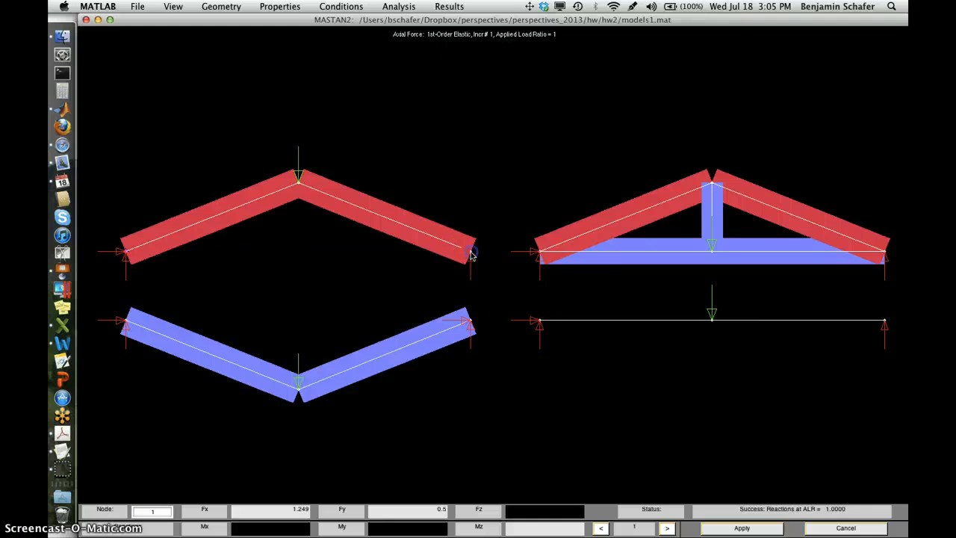
{"action": "left_click", "coordinate": [470, 250]}
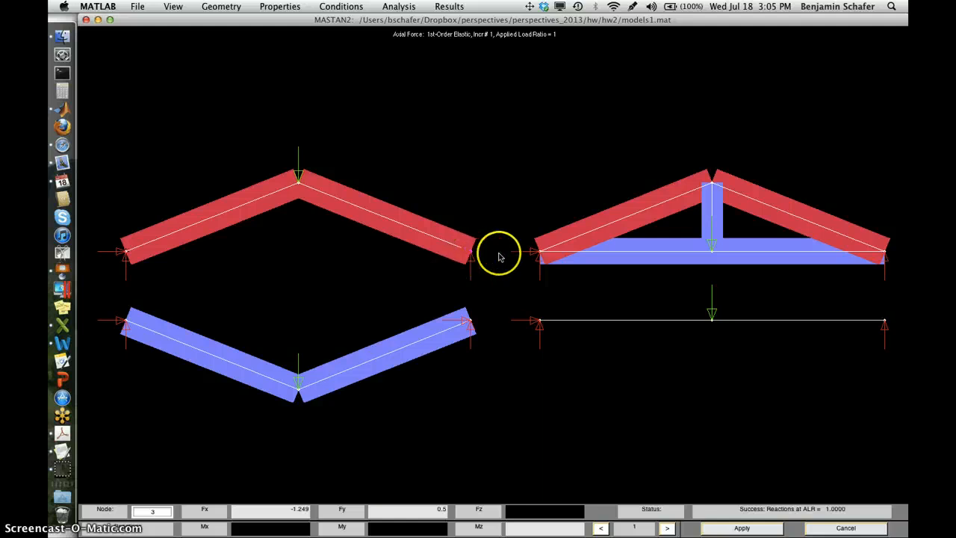
{"action": "mouse_move", "coordinate": [220, 211]}
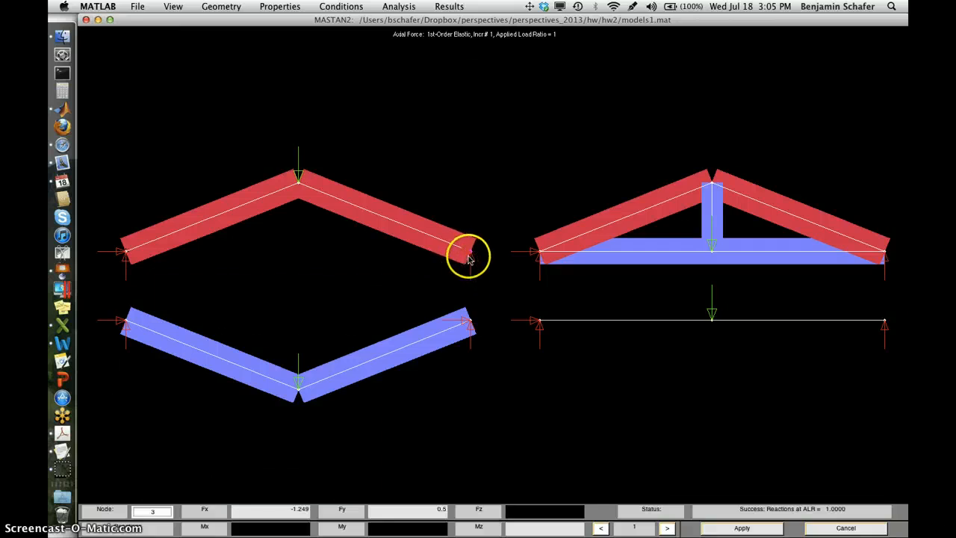
{"action": "mouse_move", "coordinate": [411, 452]}
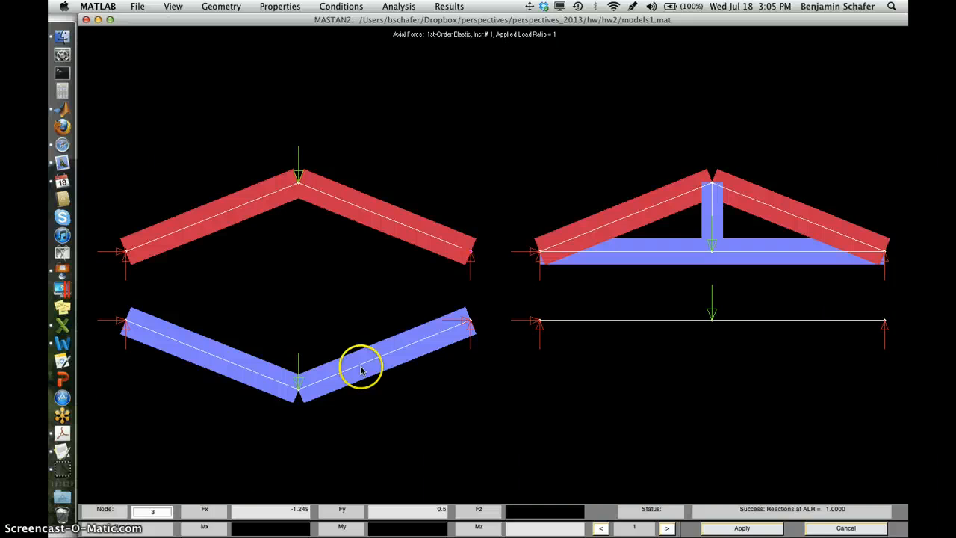
{"action": "mouse_move", "coordinate": [627, 249]}
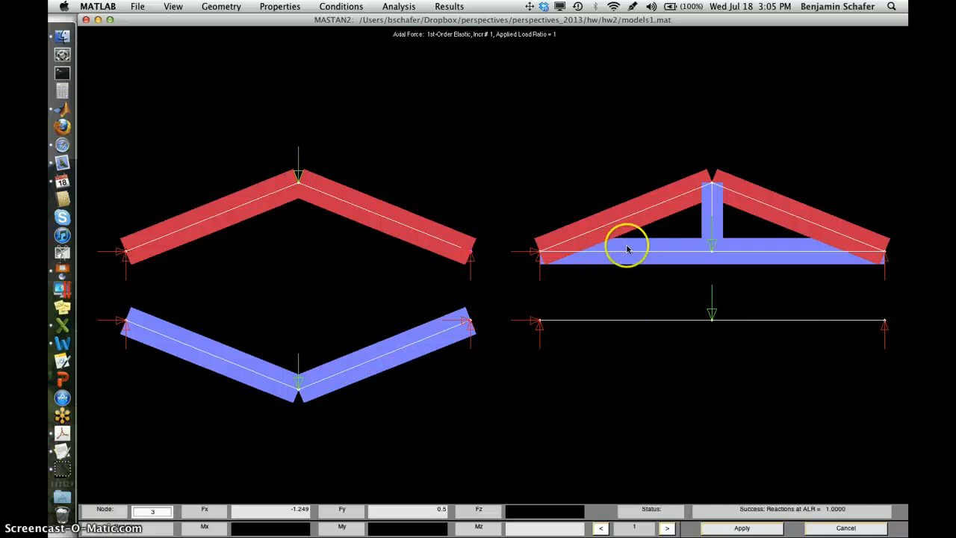